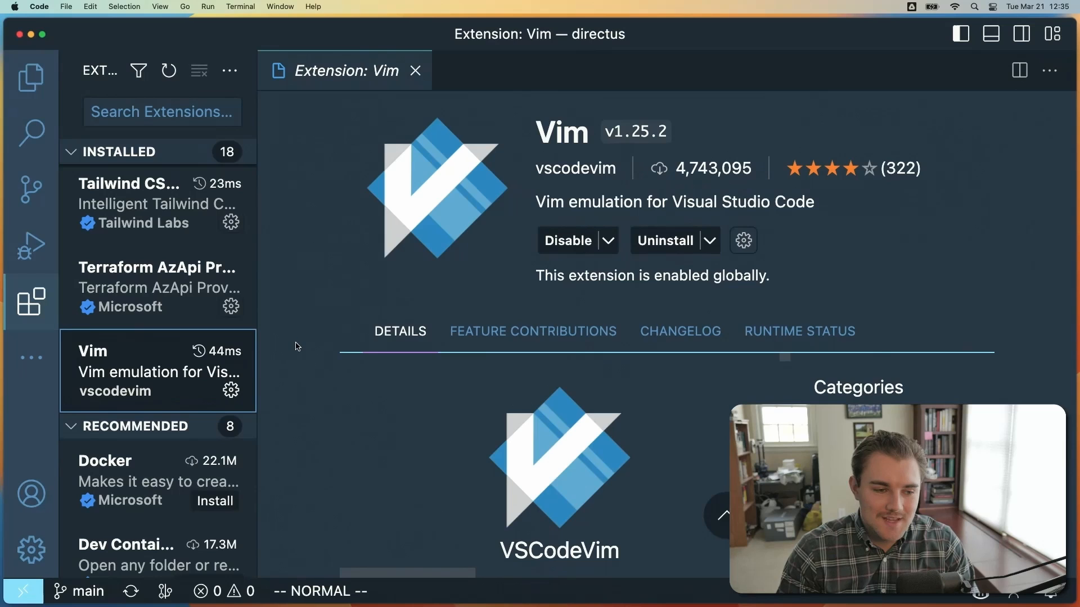
mouse_move(318, 346)
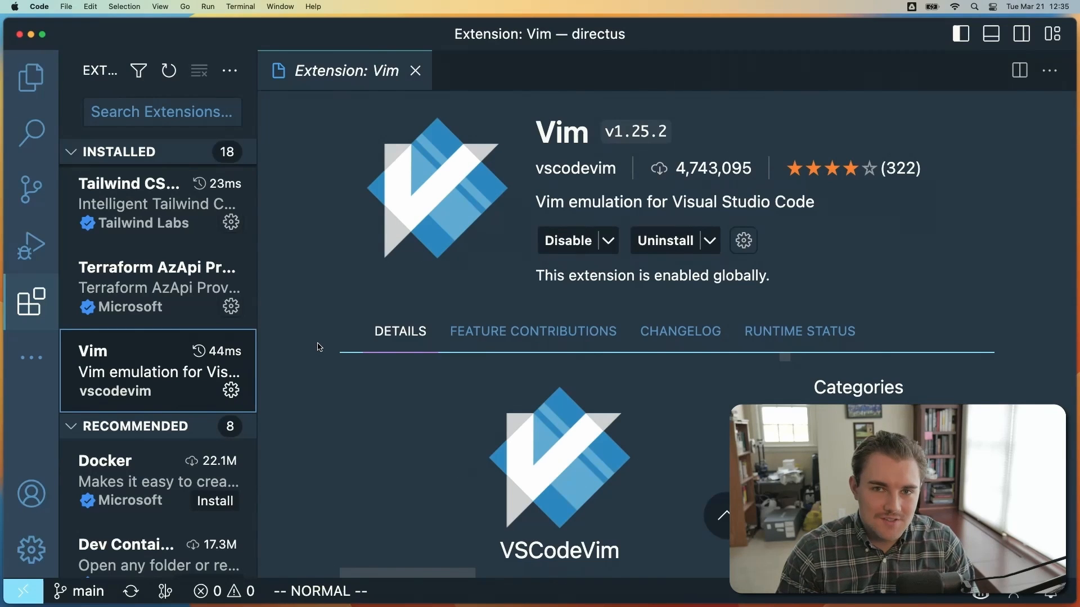
mouse_move(305, 341)
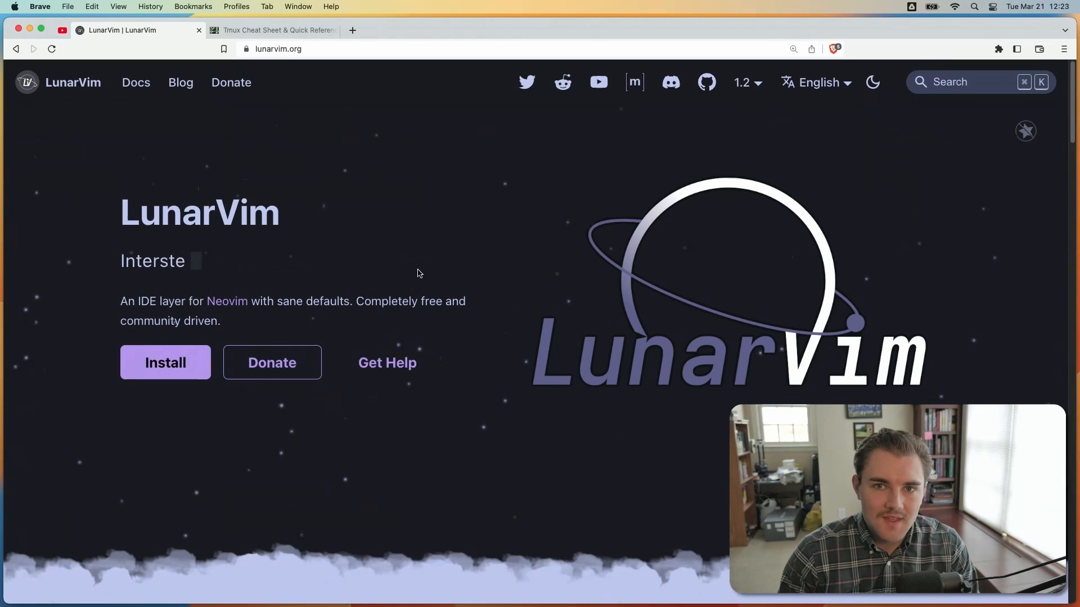
- Browse the LunarVim install docs to the Release section's Linux/MacOS install command
left_click(165, 363)
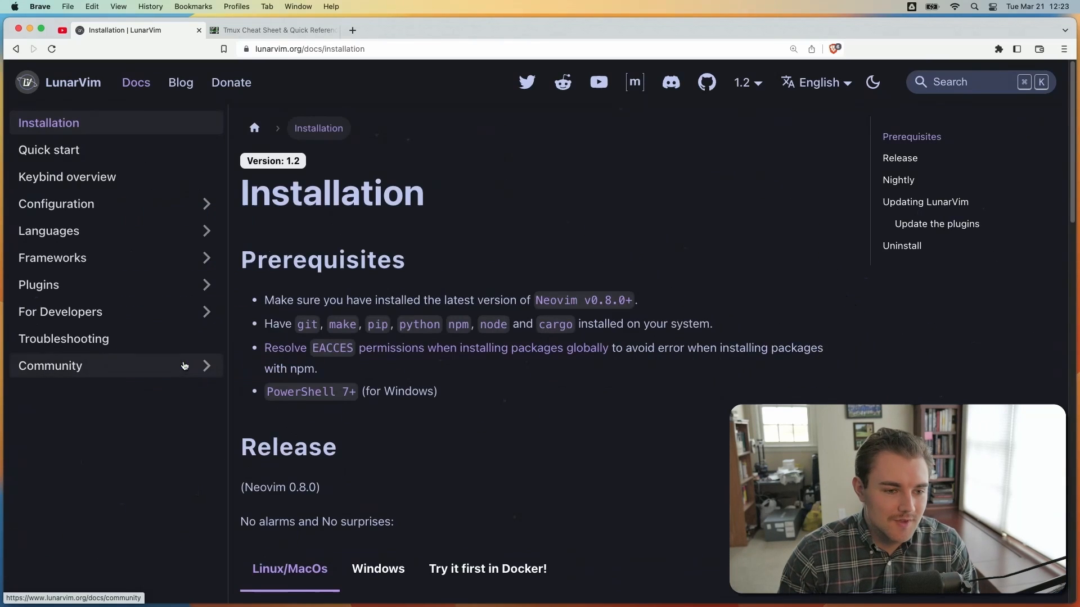
scroll("down", 3)
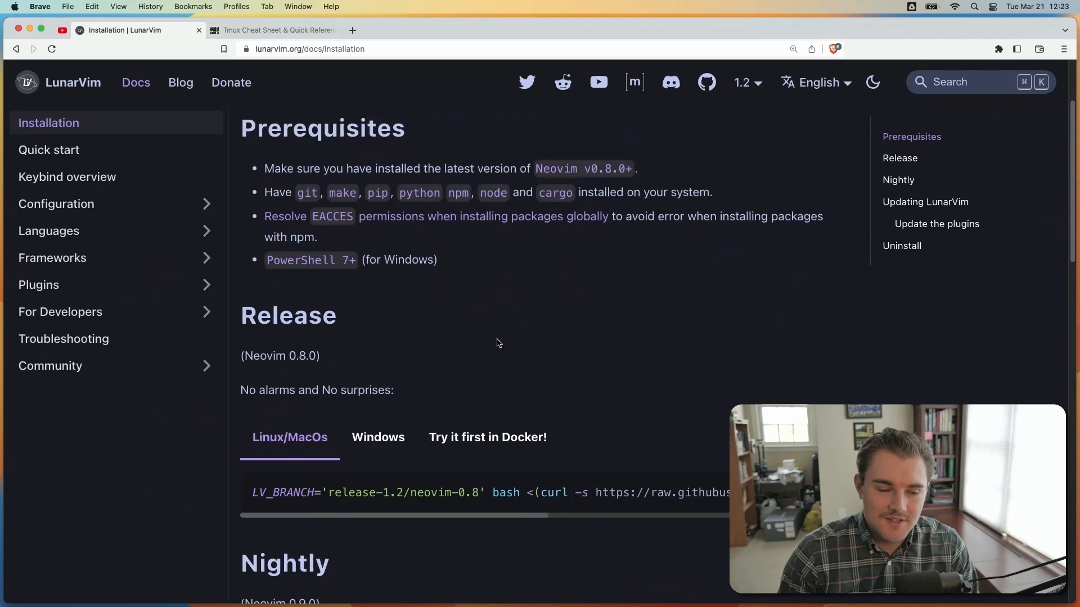
scroll("down", 3)
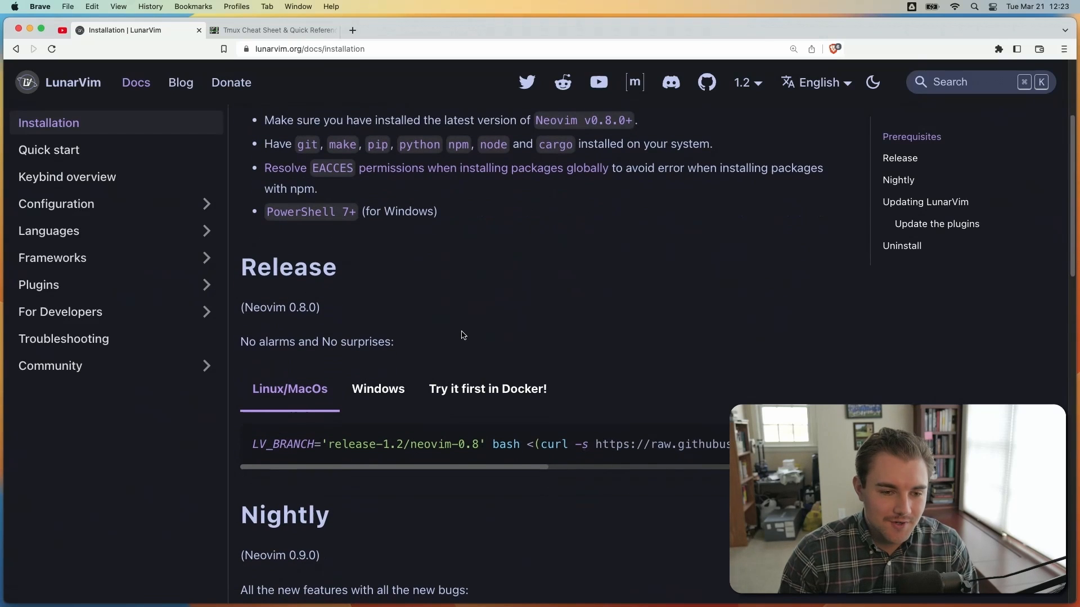
mouse_move(594, 410)
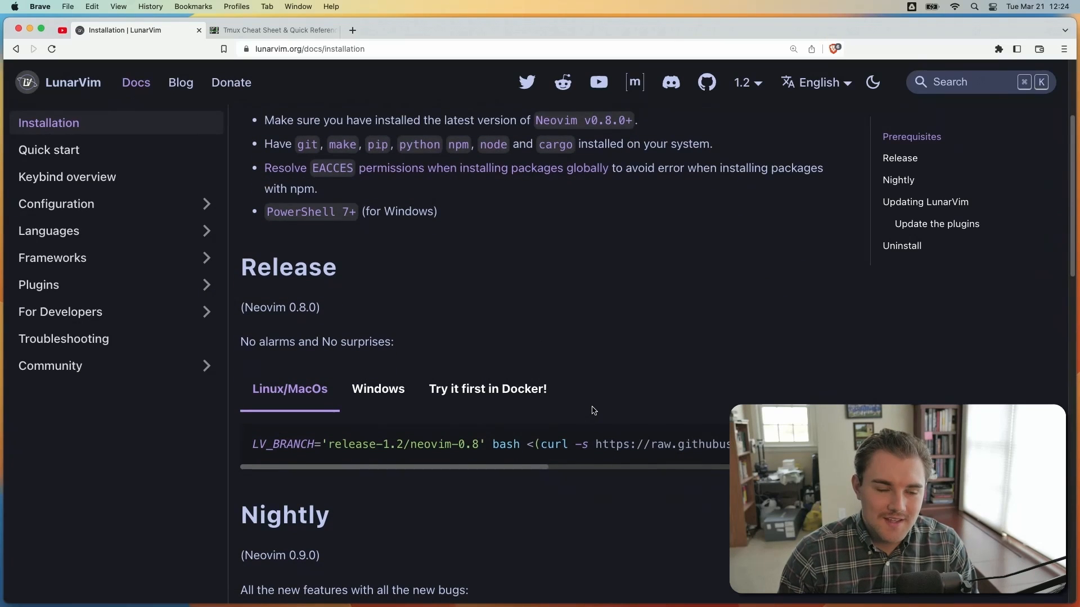
mouse_move(602, 438)
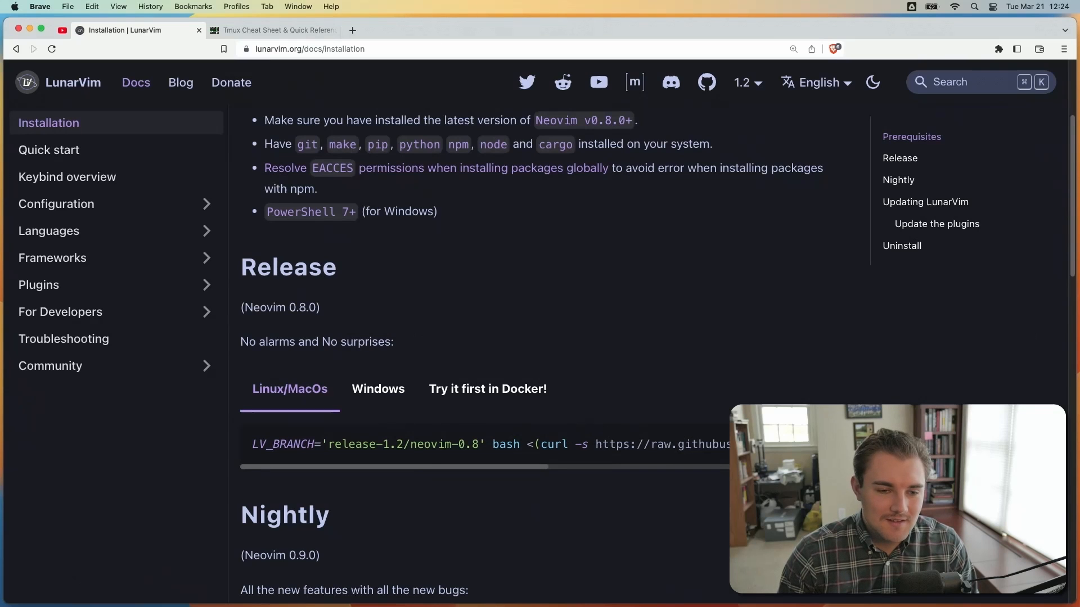
scroll("up", 3)
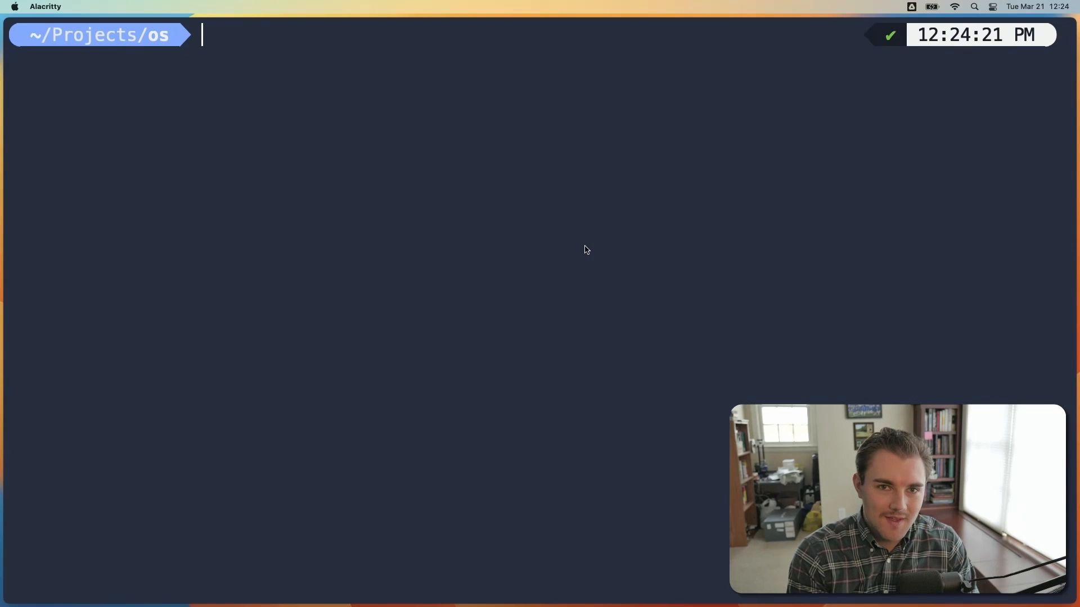
- Launch LunarVim on the current project folder with 'lvim .'
type("lvim .")
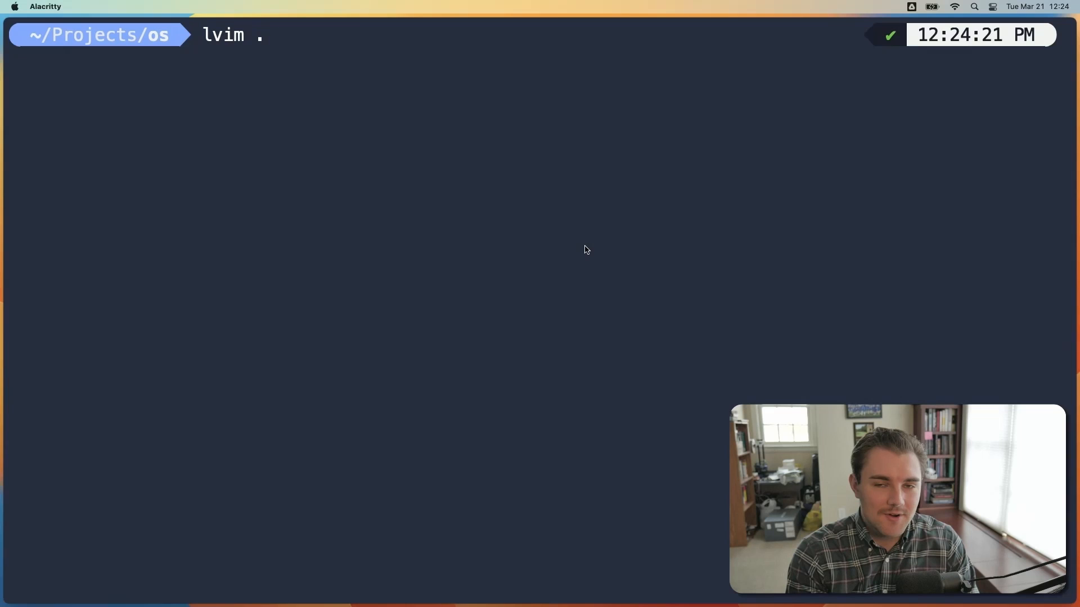
key("Return")
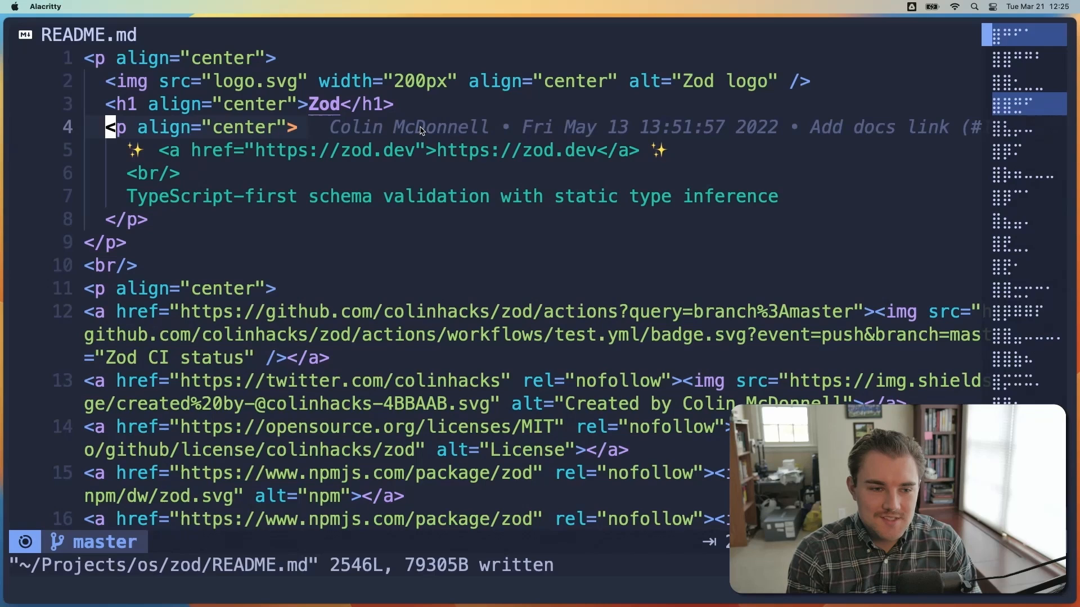
- Bring up the Space leader which-key menu to reach the Explorer
key("space")
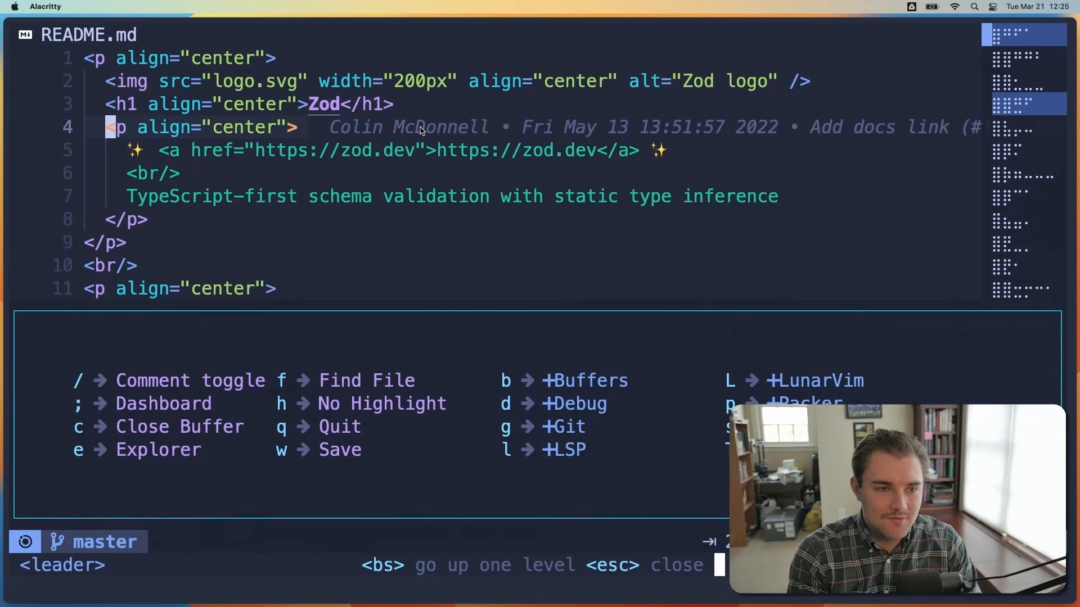
key("escape")
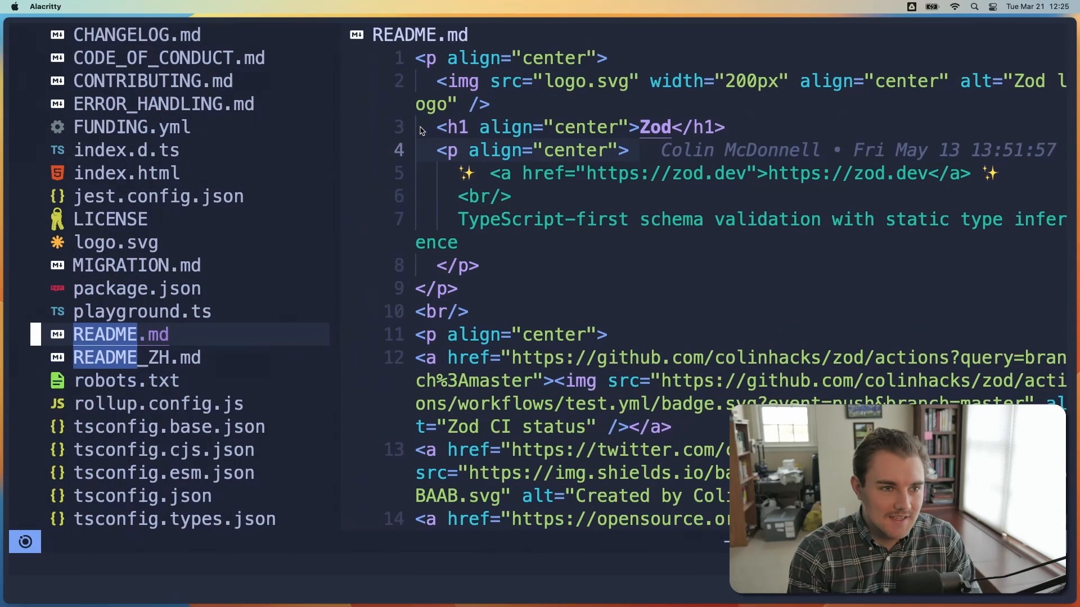
mouse_move(344, 123)
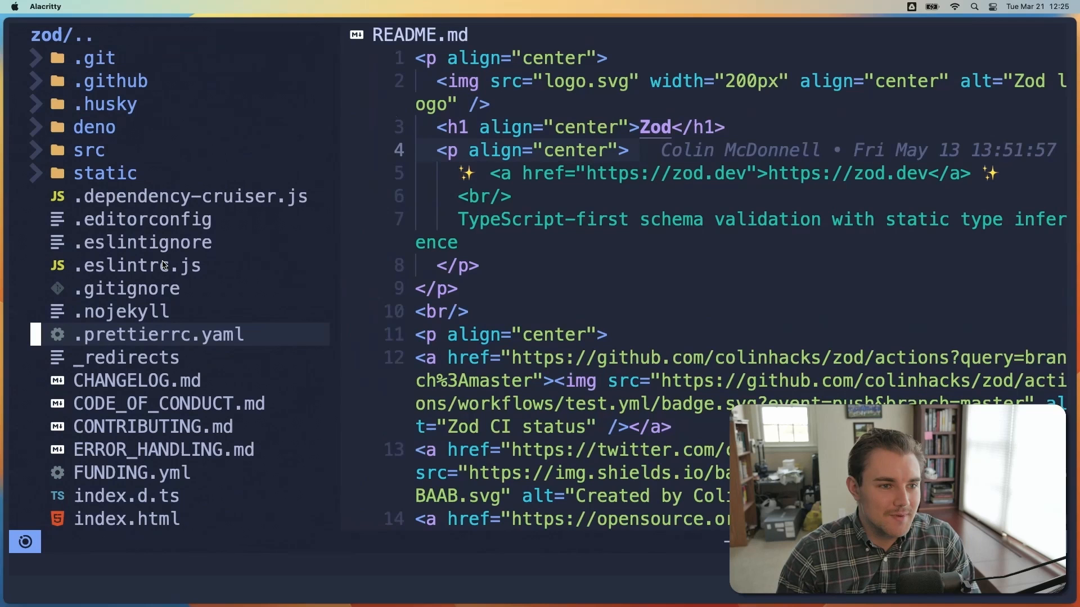
- Open README.md in a horizontal split from the NvimTree explorer
left_click(88, 150)
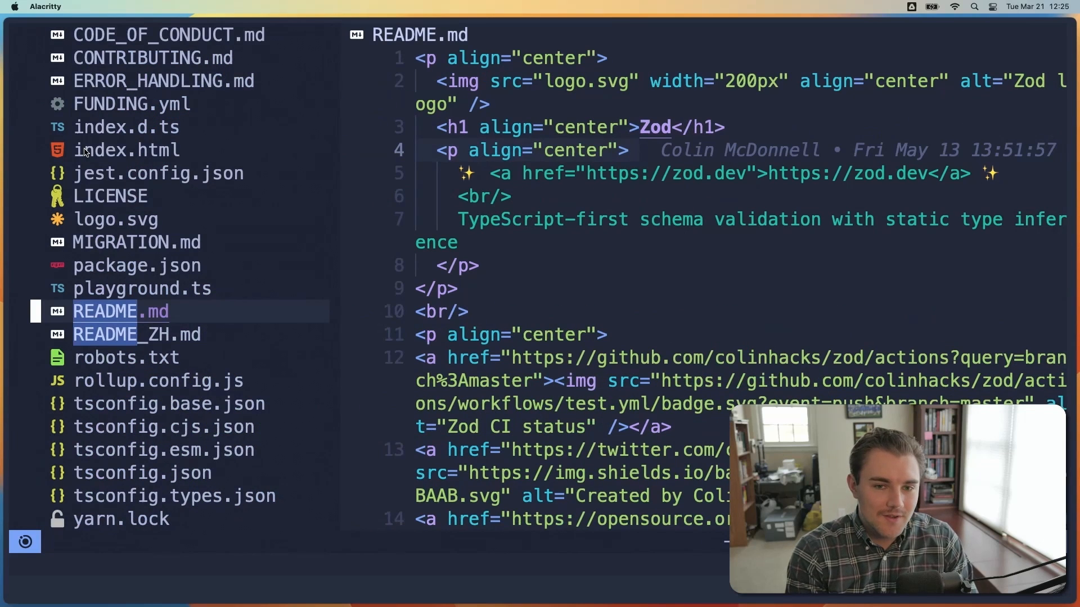
mouse_move(178, 159)
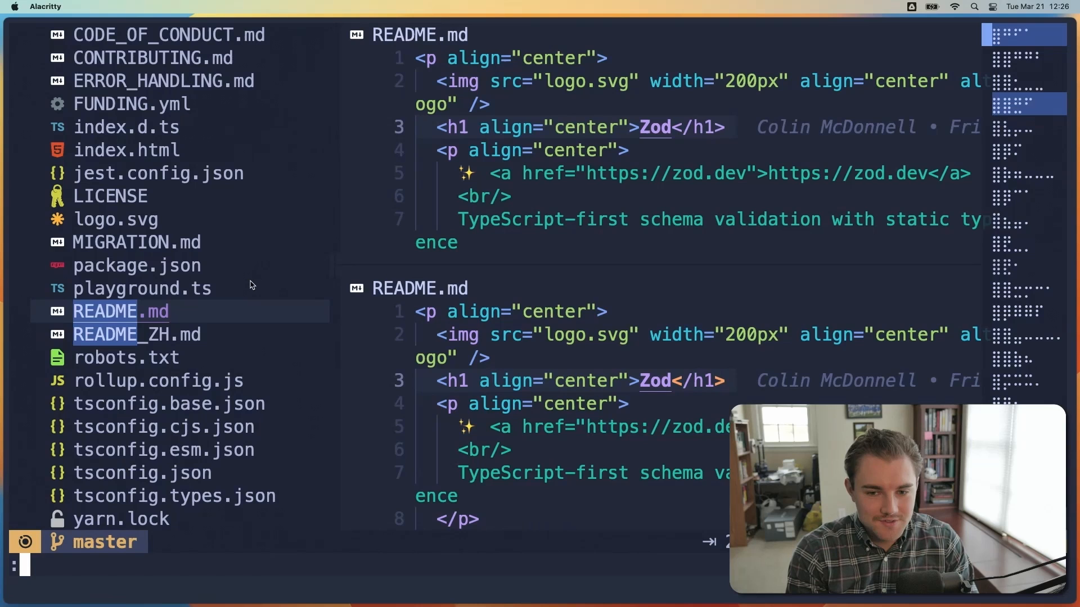
- Close the duplicate README.md split with :q and scroll the explorer tree up
type(":q")
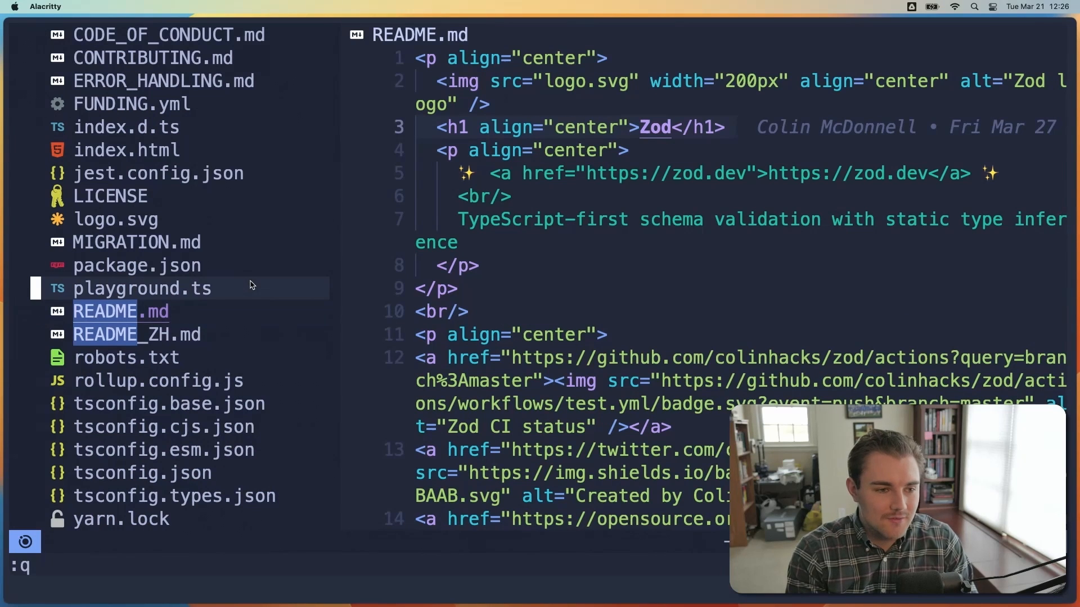
scroll("up", 3)
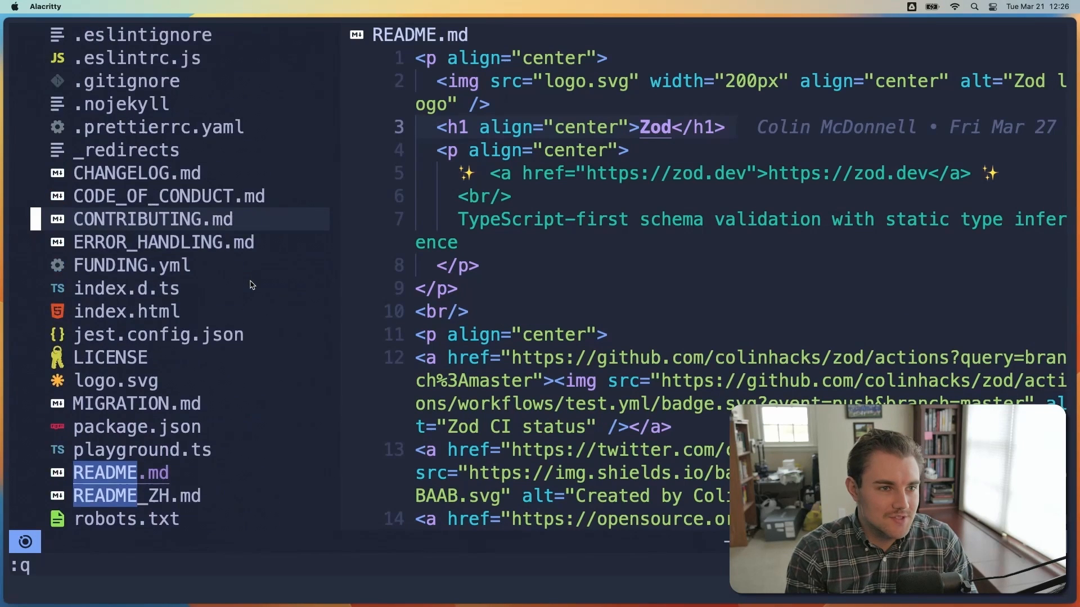
scroll("up", 3)
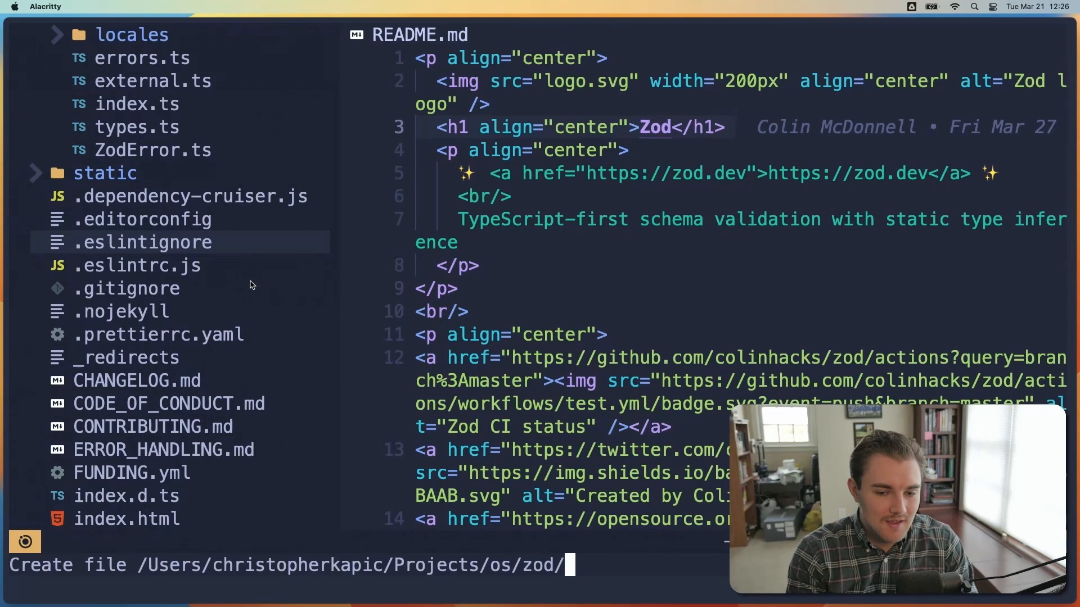
- Create a new file named 'text' in the zod project root
type("text")
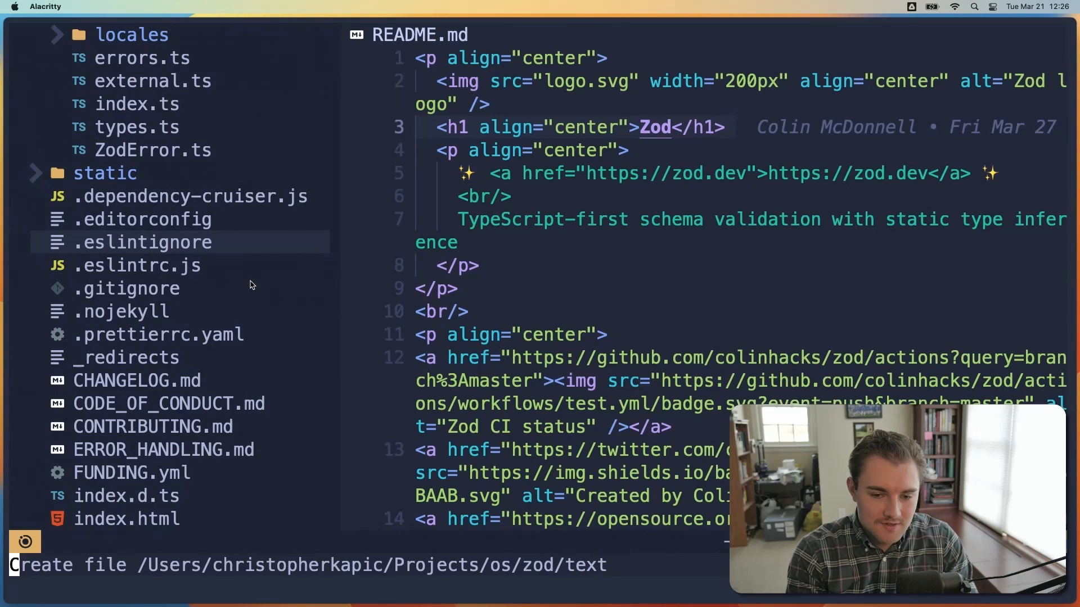
key("Return")
type("/")
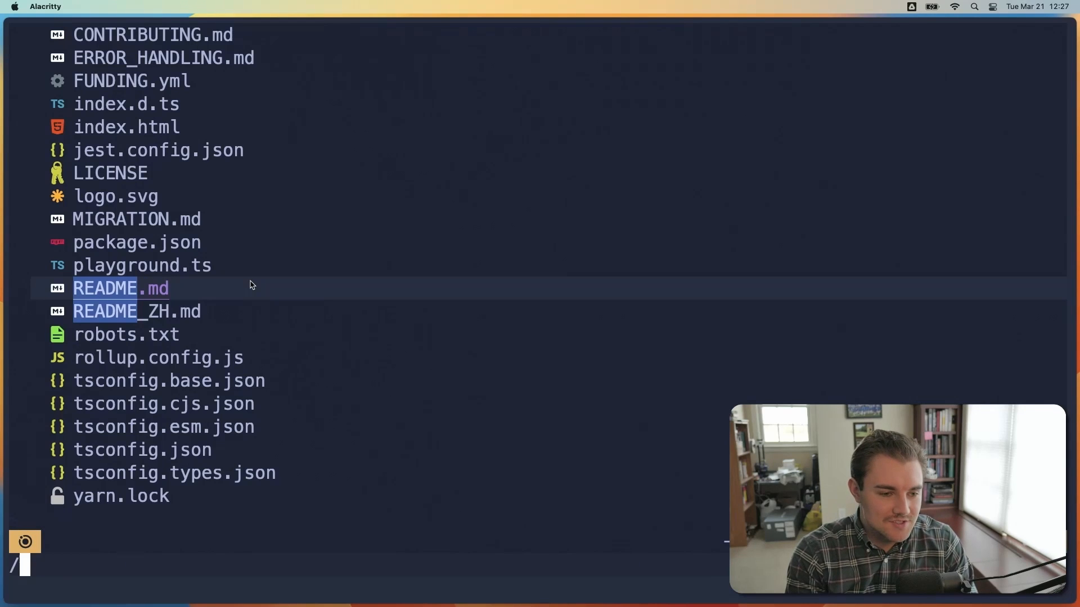
type("yarn.l")
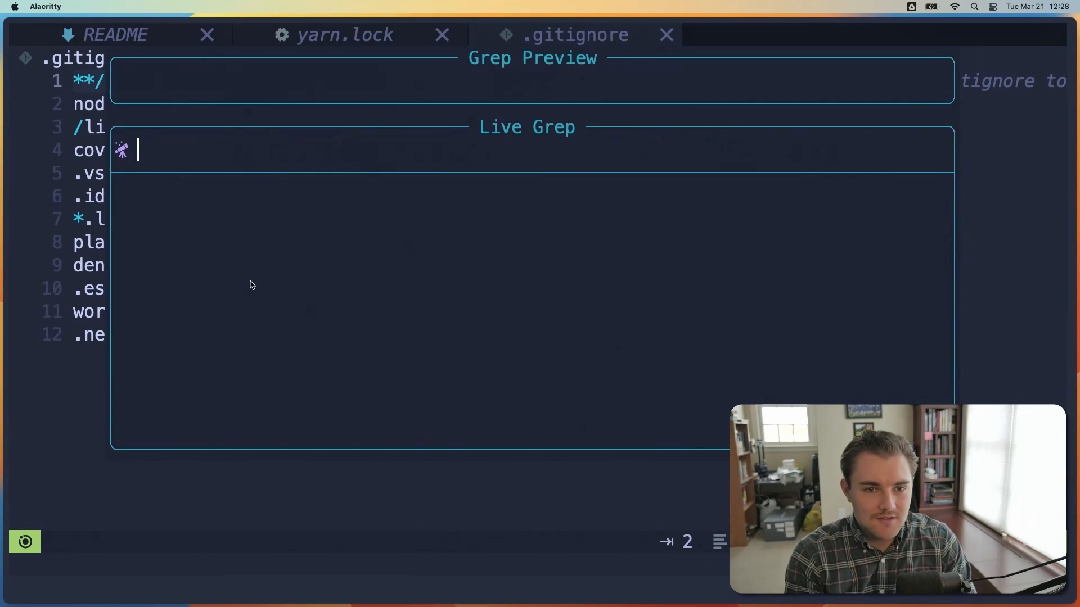
- Live-grep for 'center', clear the query, and close the Telescope picker
type("c")
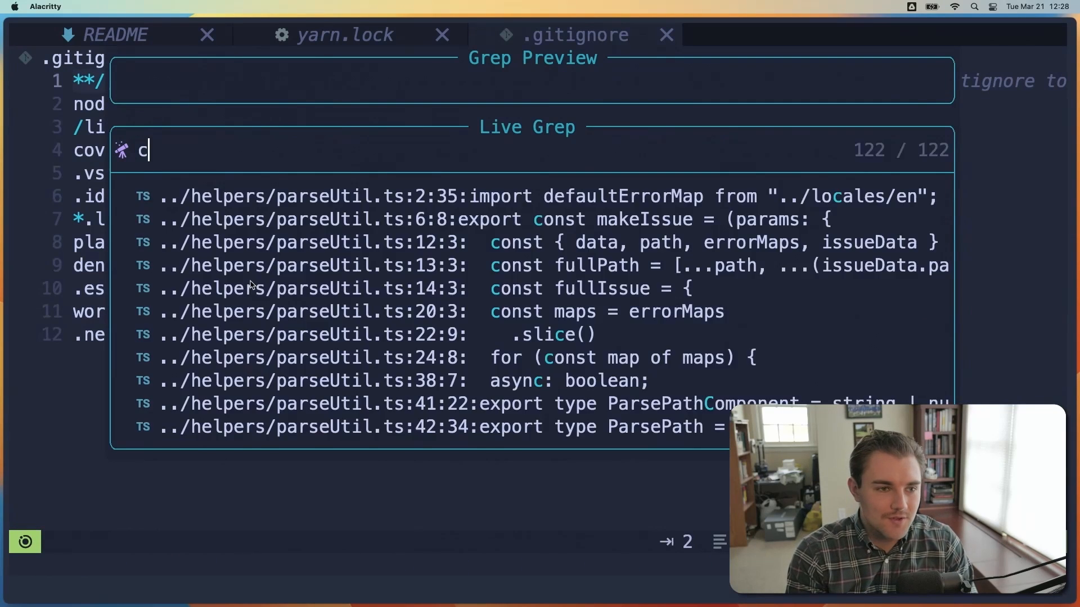
type("enter")
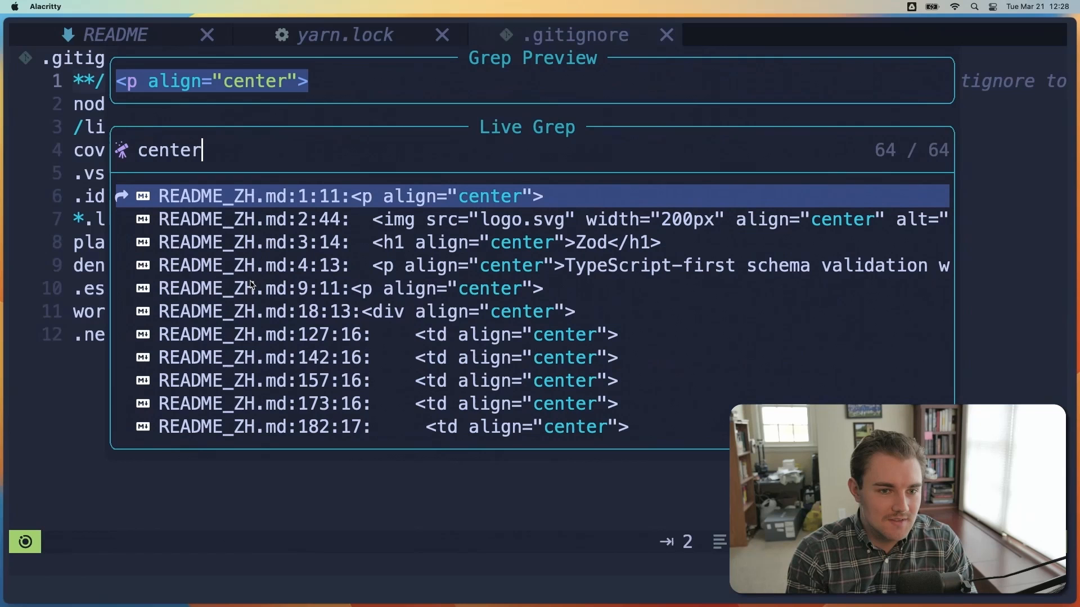
type("j")
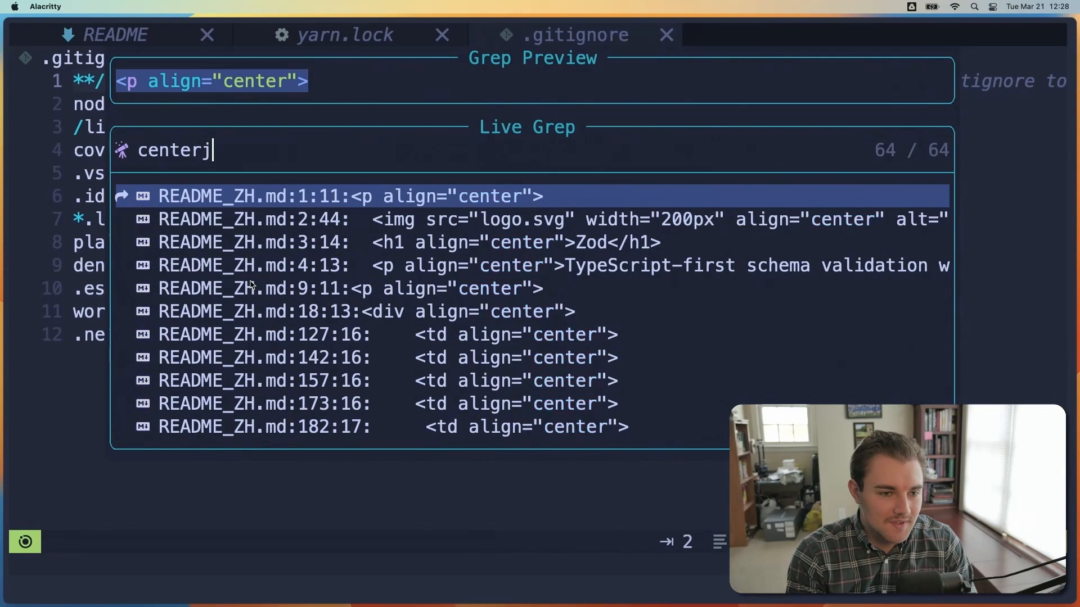
key("Backspace")
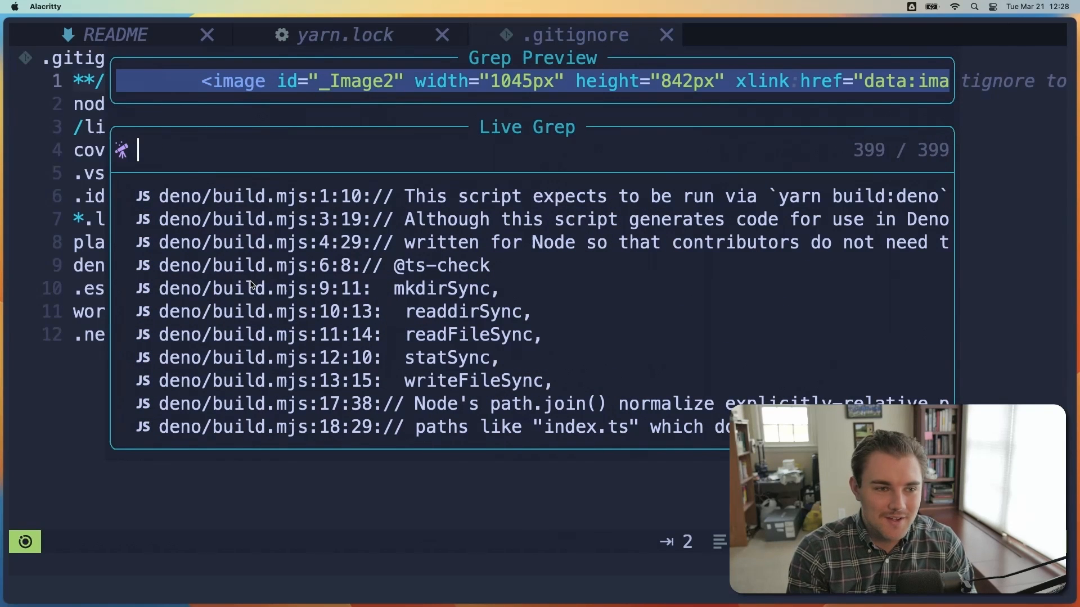
key("Escape")
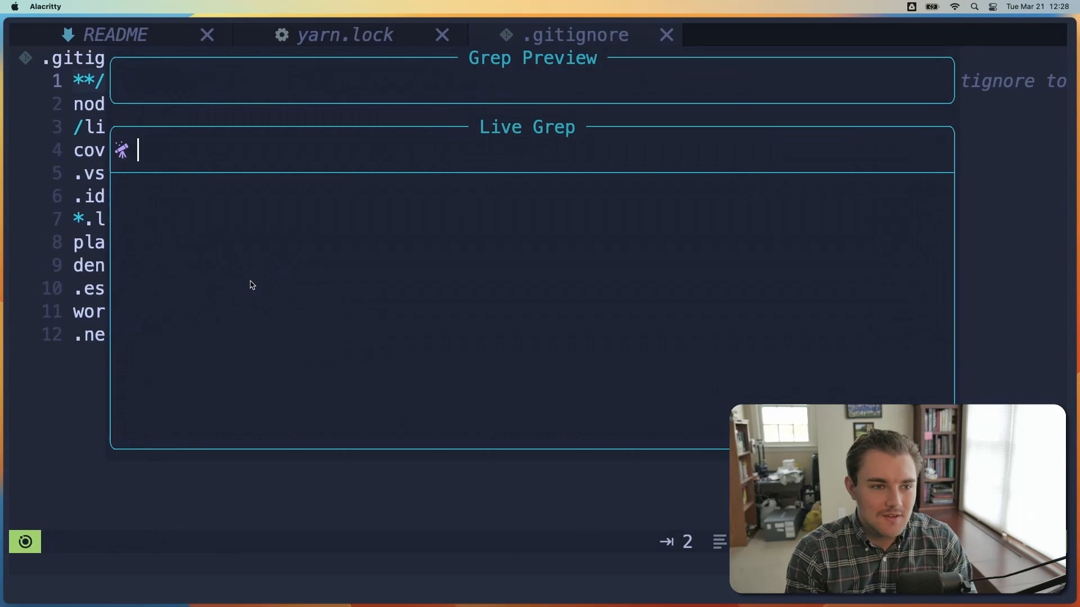
key("Escape")
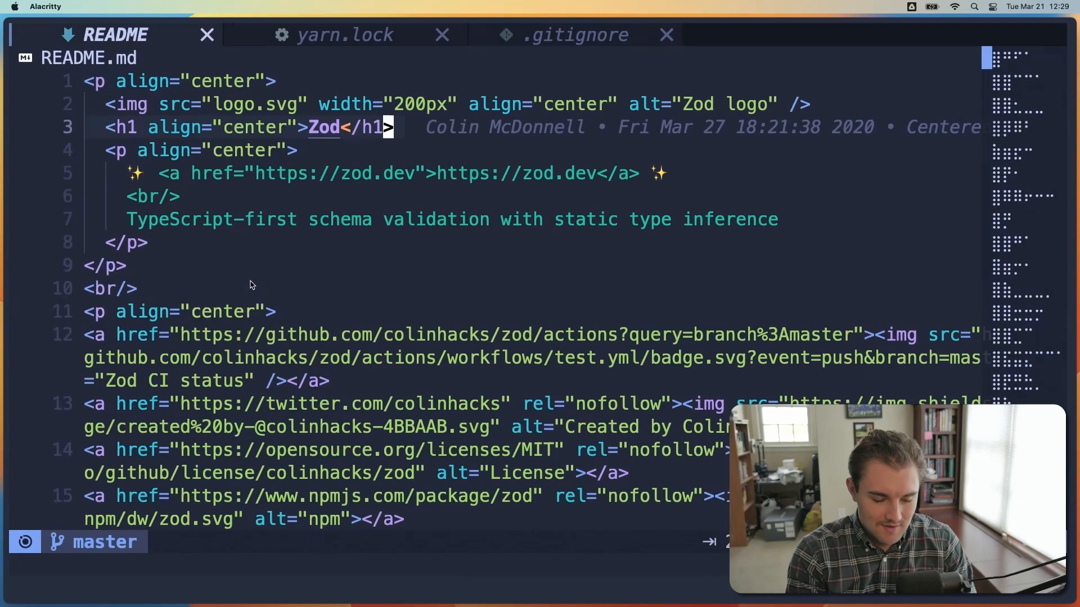
- View the .gitignore and yarn.lock buffers, then return to README
left_click(577, 34)
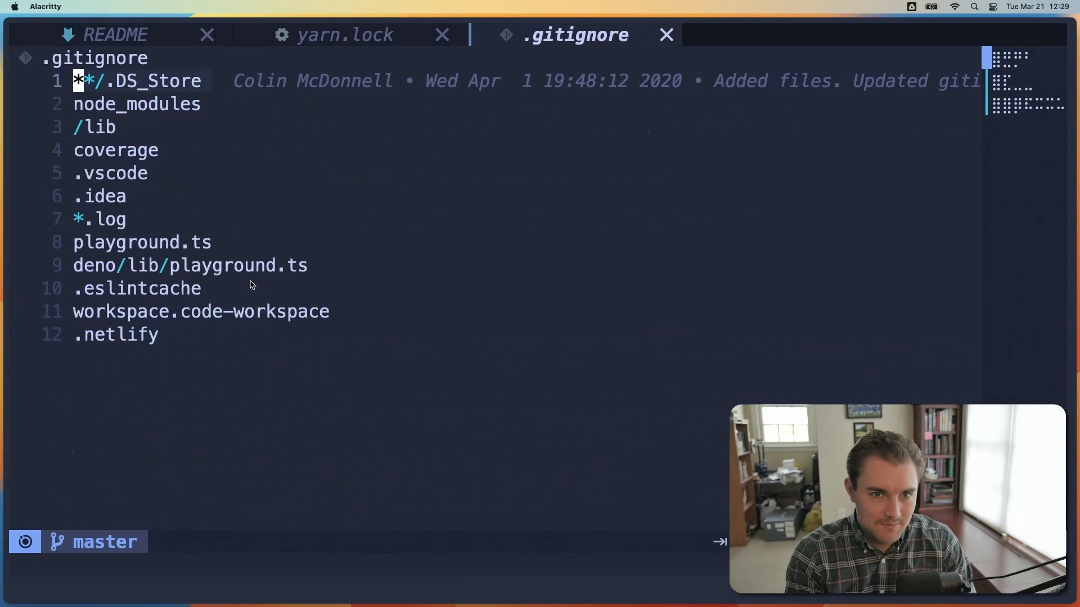
left_click(345, 35)
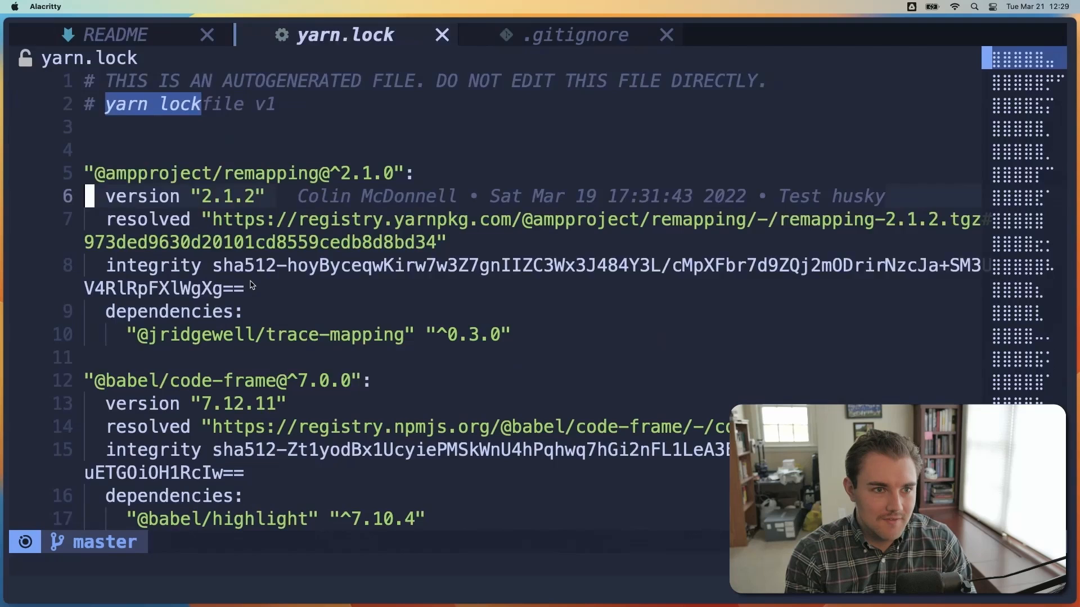
left_click(117, 34)
type(":q")
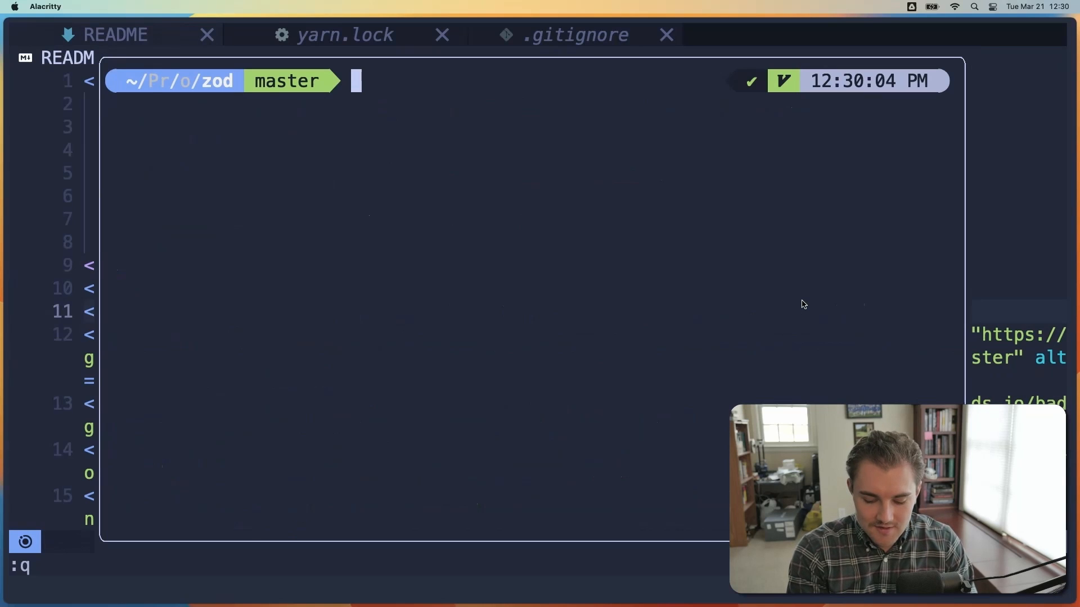
- Start, detach and reattach tmux in the floating terminal, then exit to the shell
key("Return")
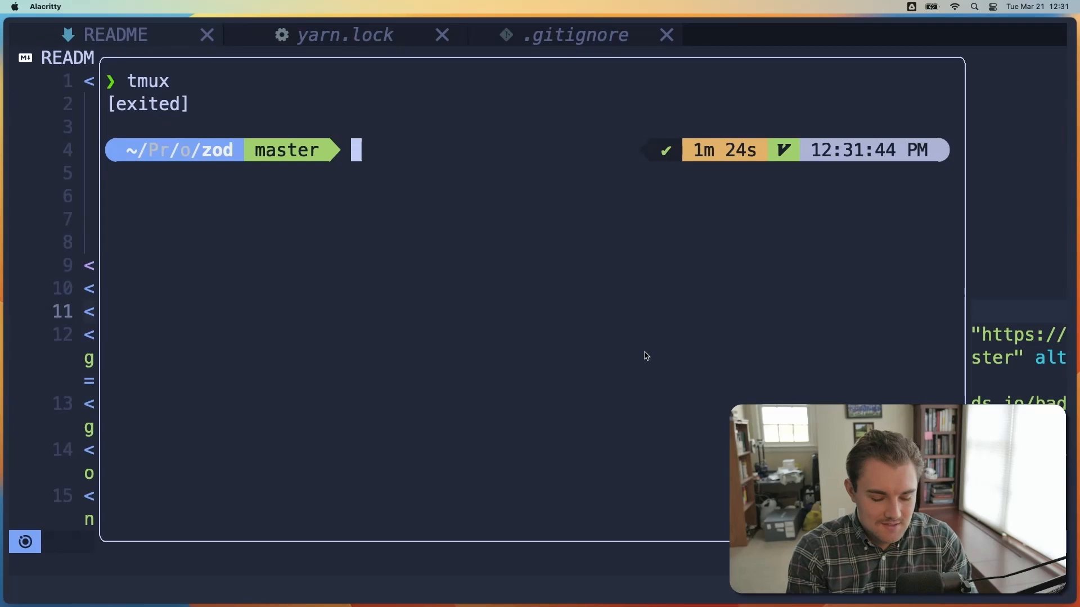
type("tmi")
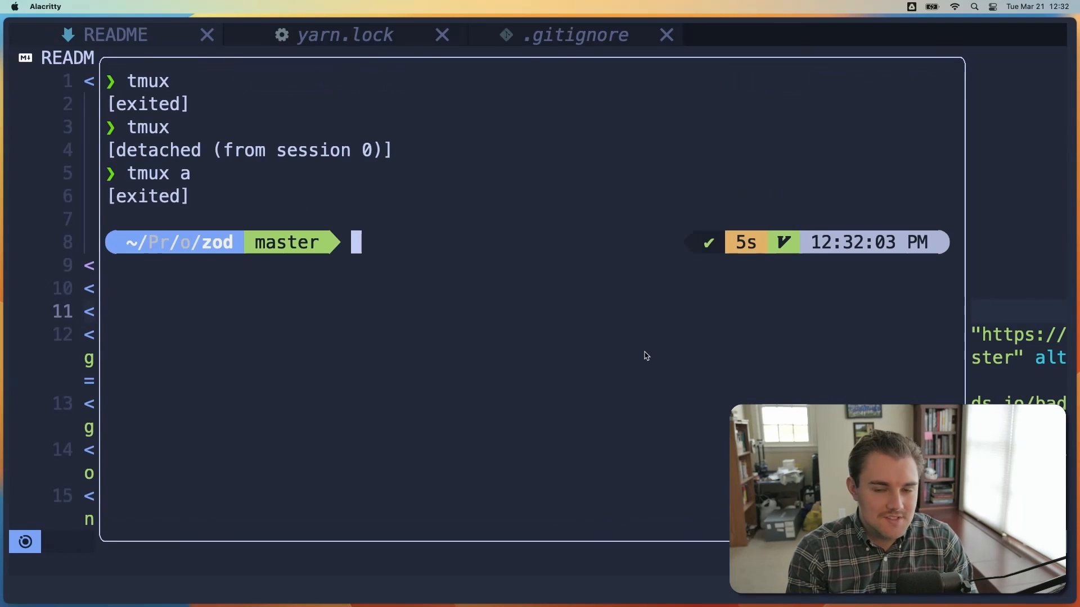
mouse_move(377, 277)
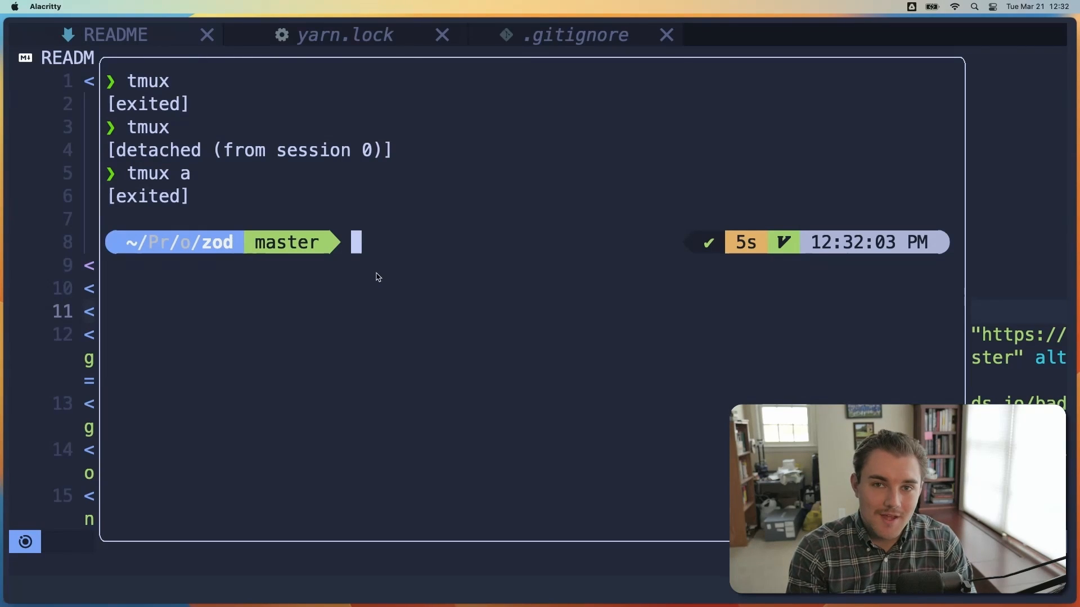
type("la")
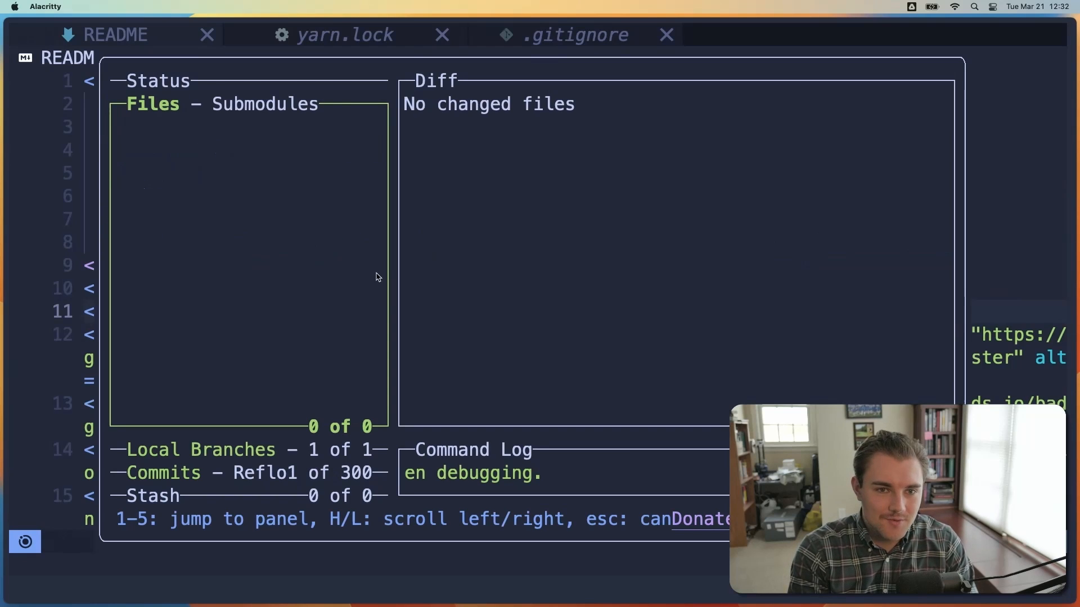
- Relaunch lazygit and begin the commit message 'This is my commit message'
key("q")
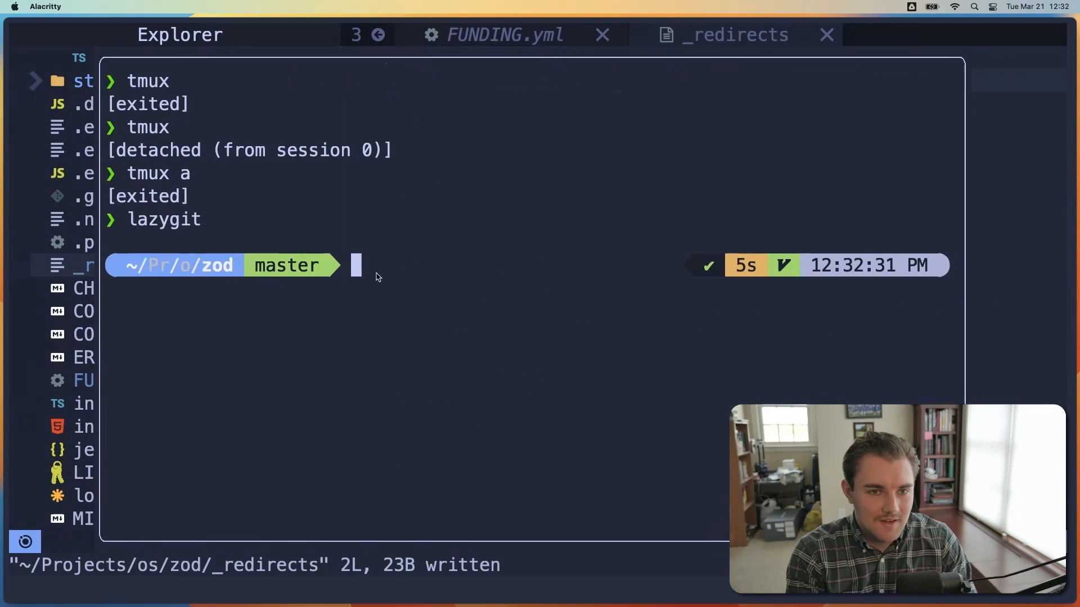
type("lazygi")
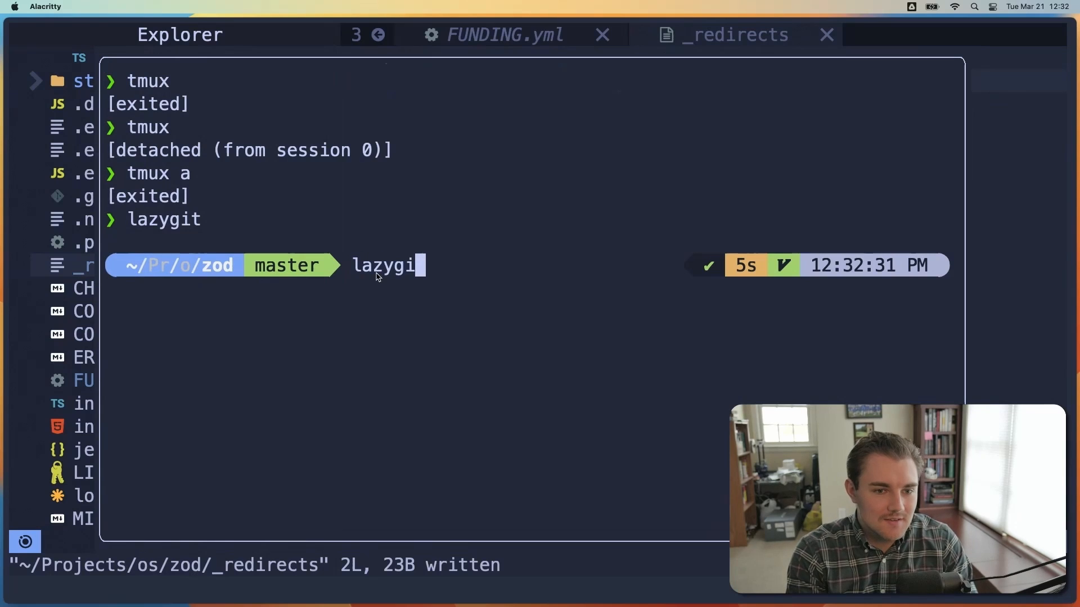
key("Return")
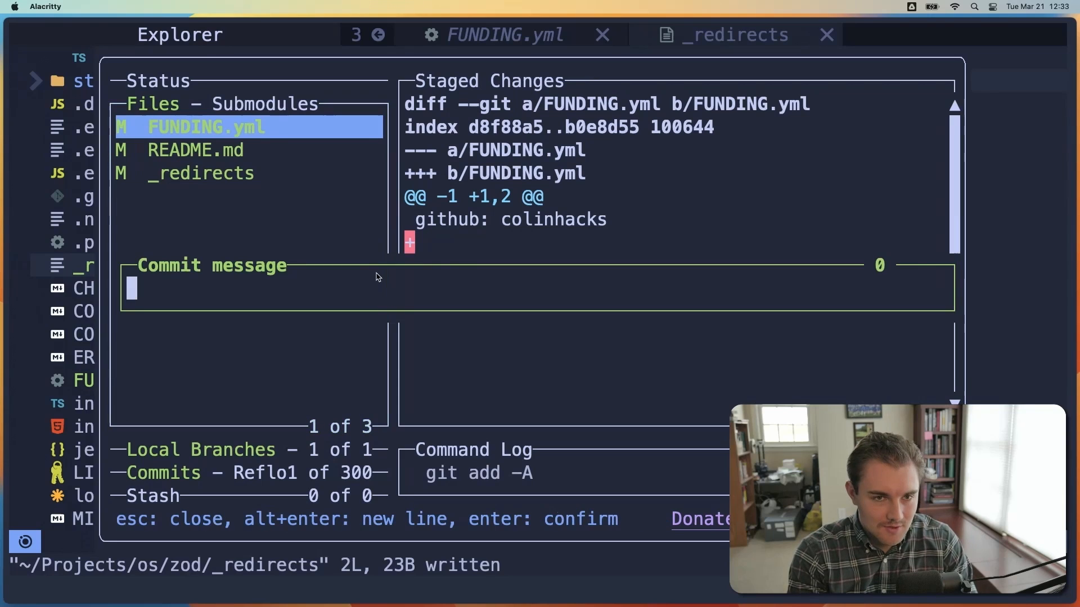
type("Th")
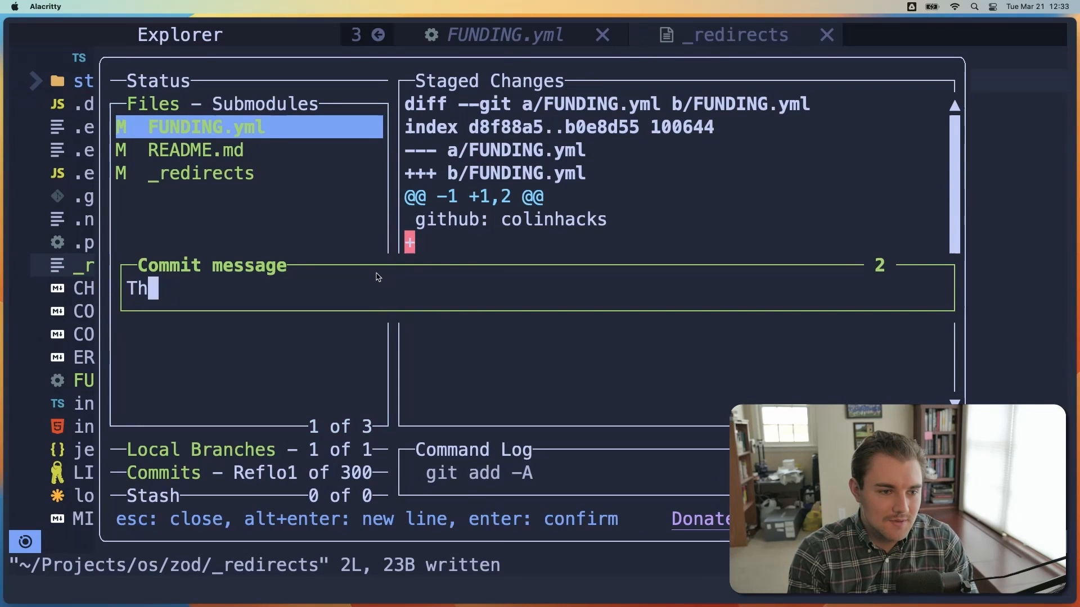
type("is is my c")
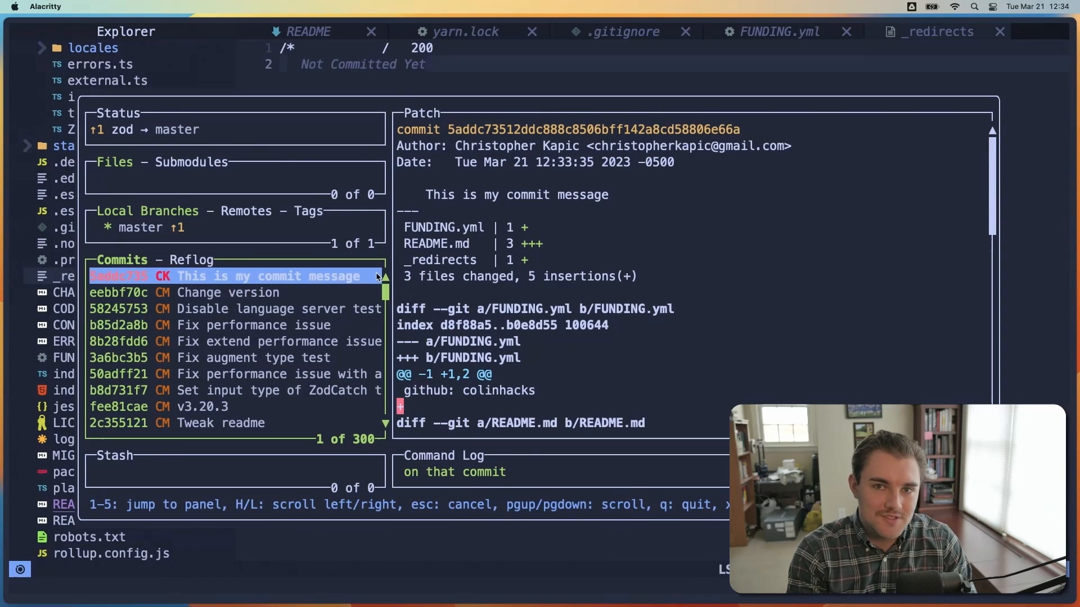
- Quit lazygit after committing the three staged files
key("q")
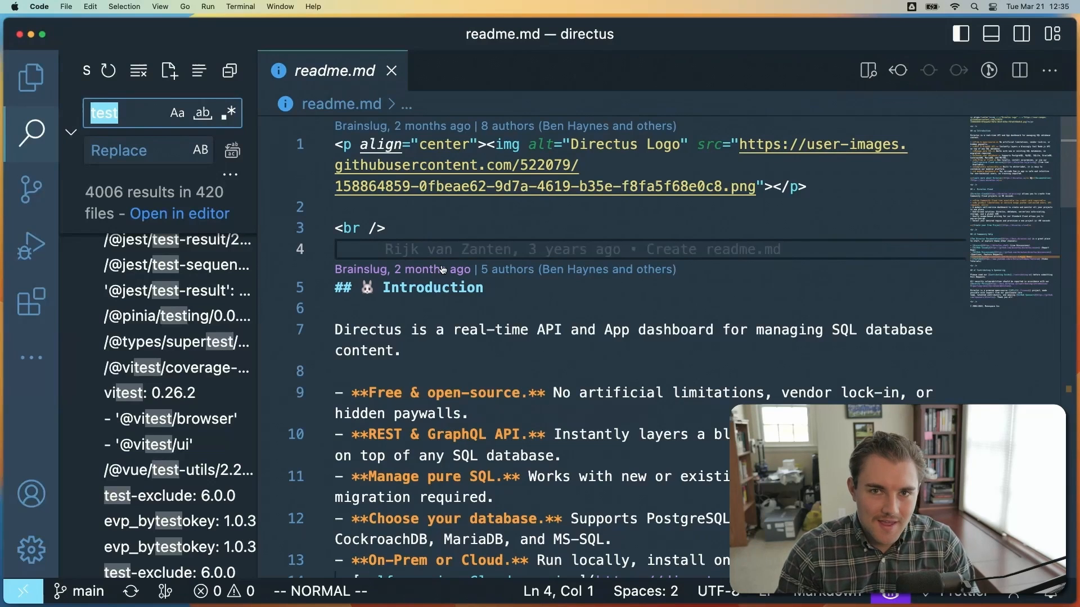
- Scroll up through the 4006 'test' matches in VS Code's search results
scroll("up", 3)
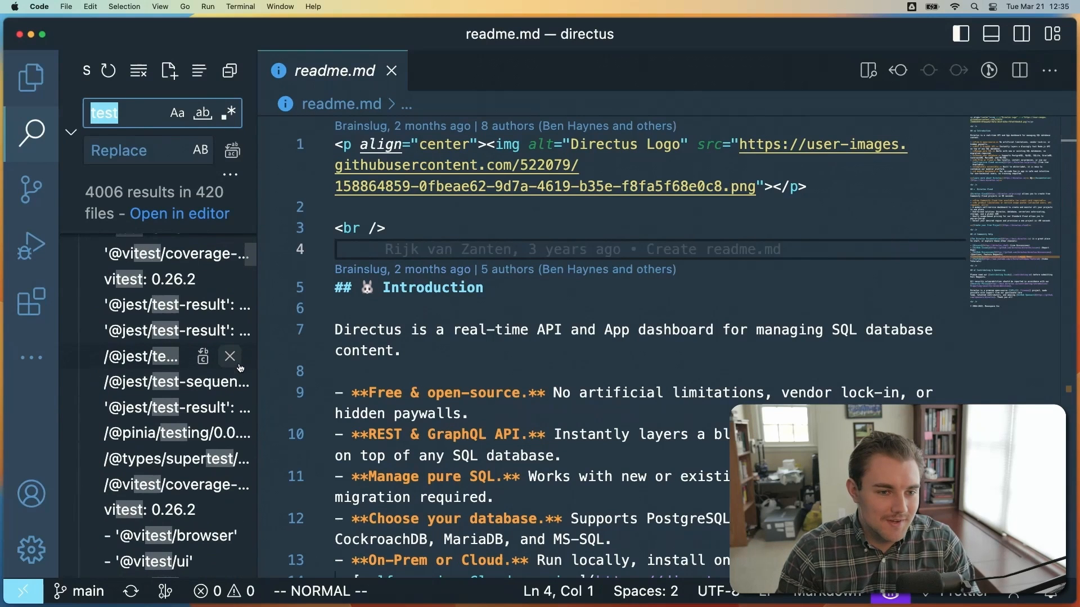
mouse_move(574, 418)
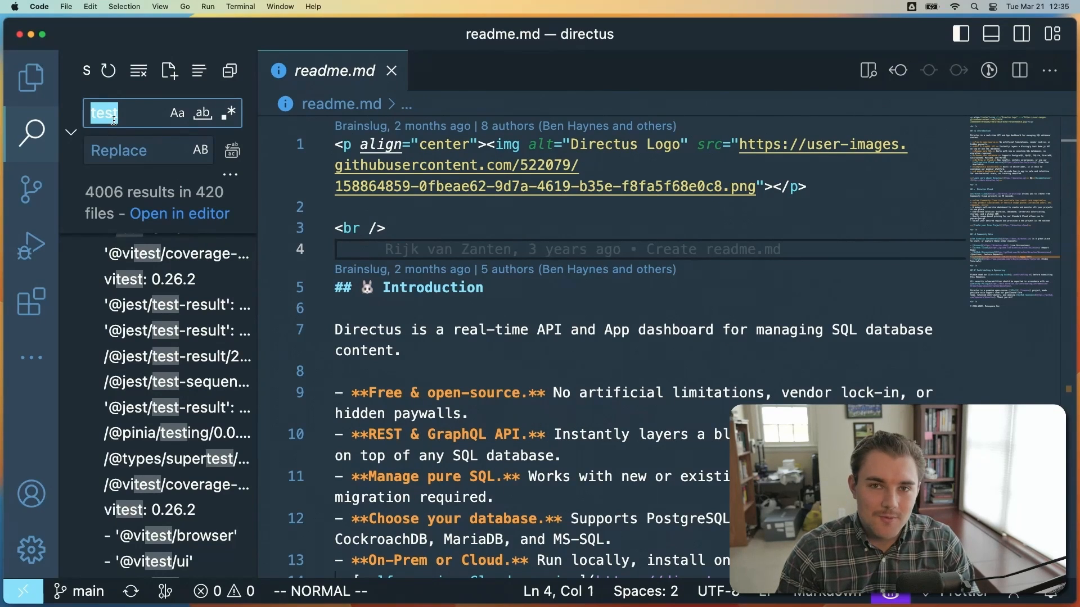
mouse_move(708, 426)
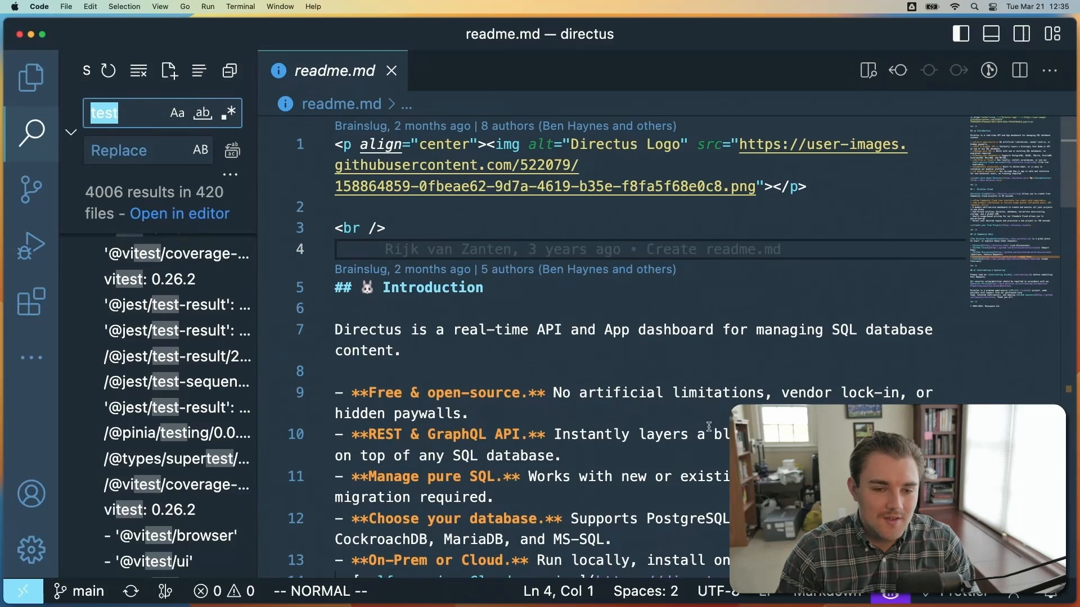